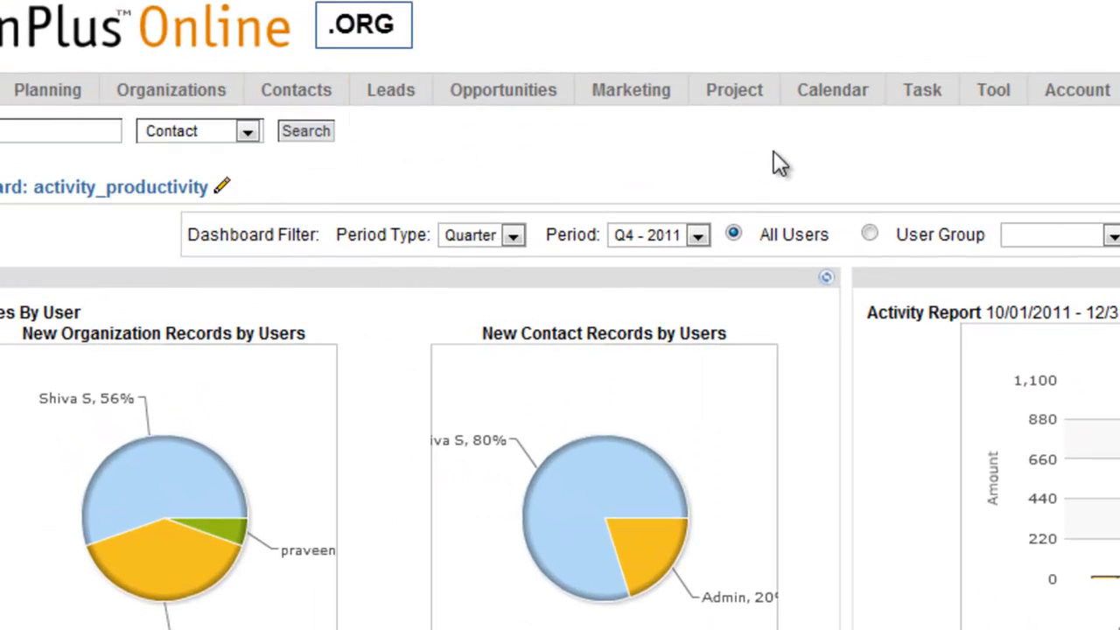
Step: Show the list of available dashboards from the activity_productivity dashboard
click(48, 89)
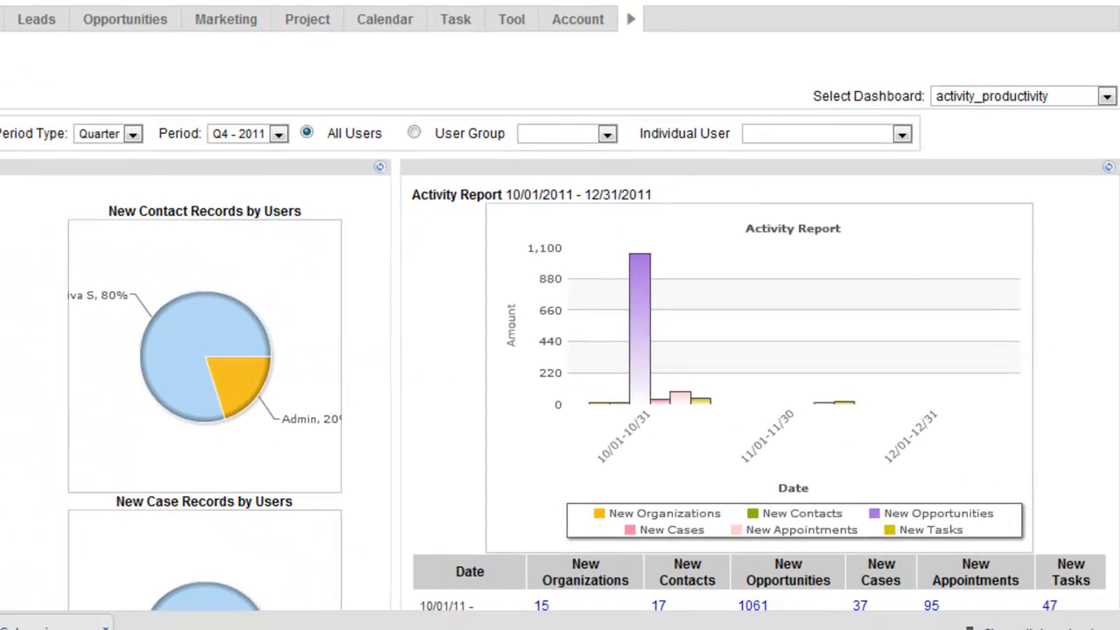
mouse_move(393, 396)
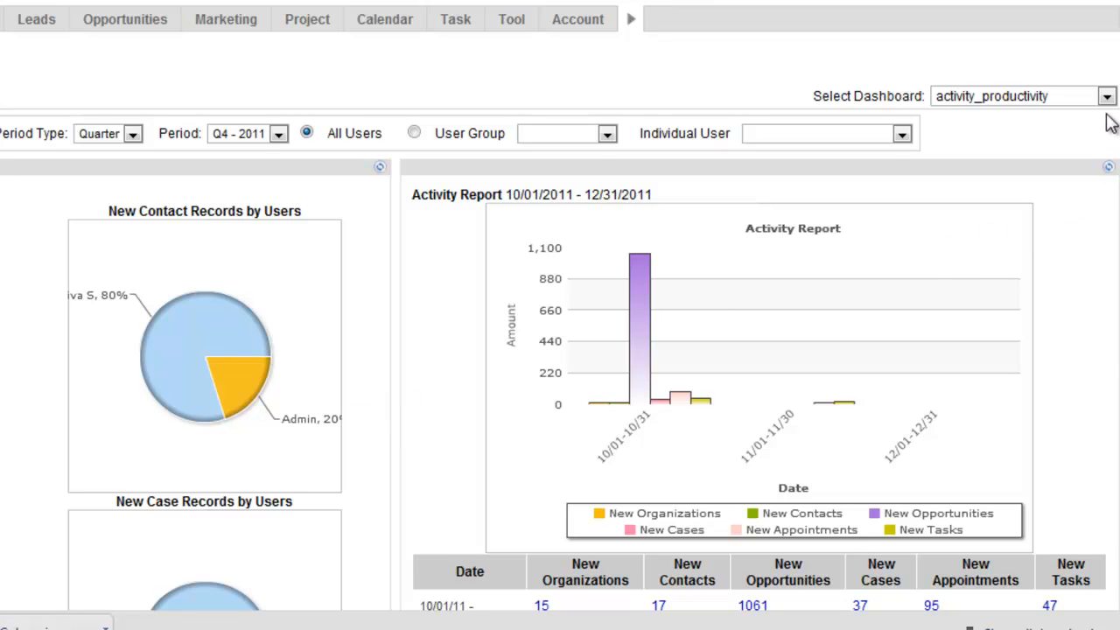
click(1102, 96)
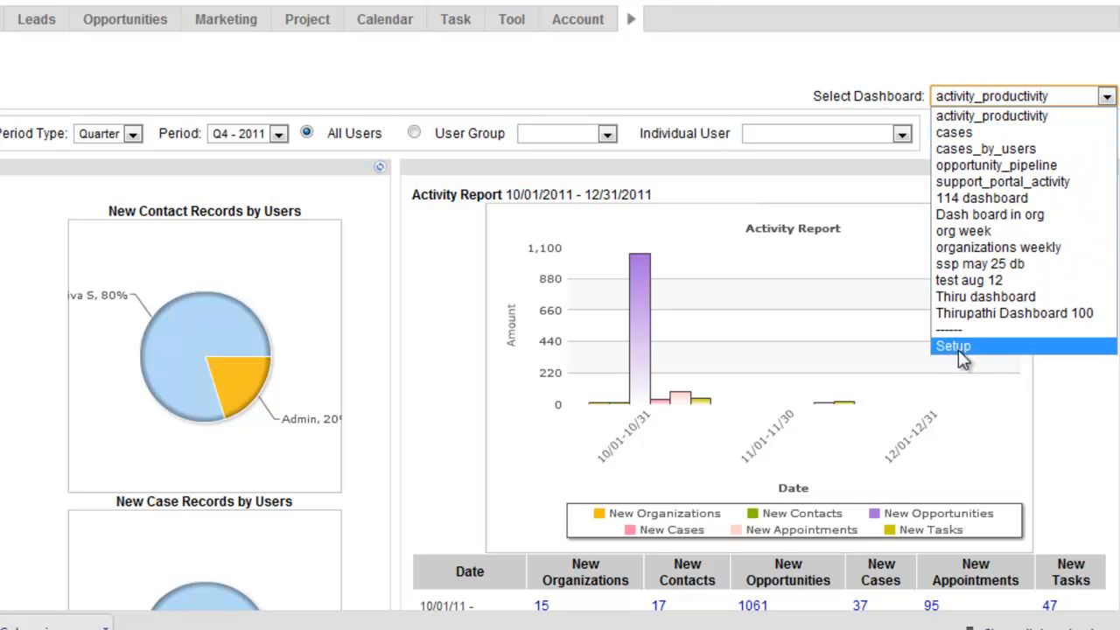
Step: Add a dashboard page named 'Sales' in Setup and submit it
click(948, 345)
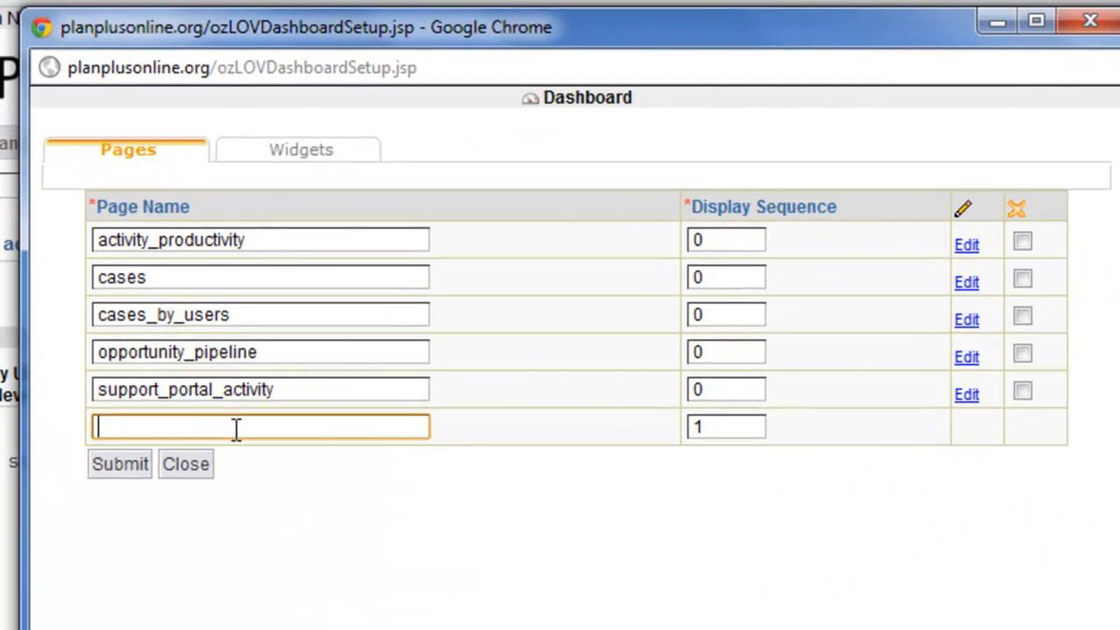
text(Sales)
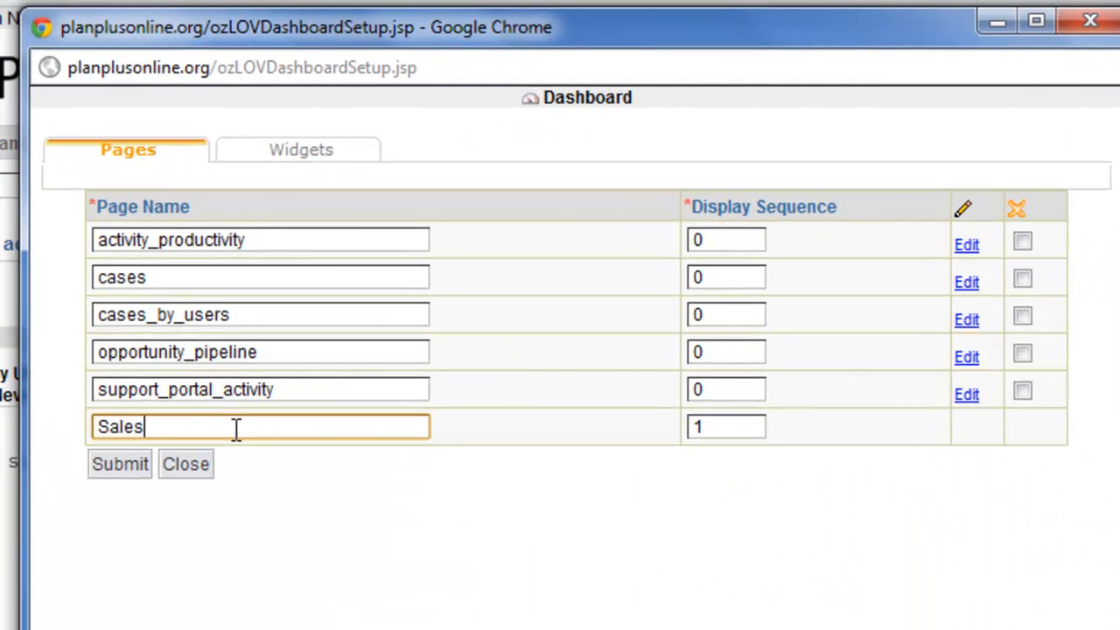
mouse_move(120, 465)
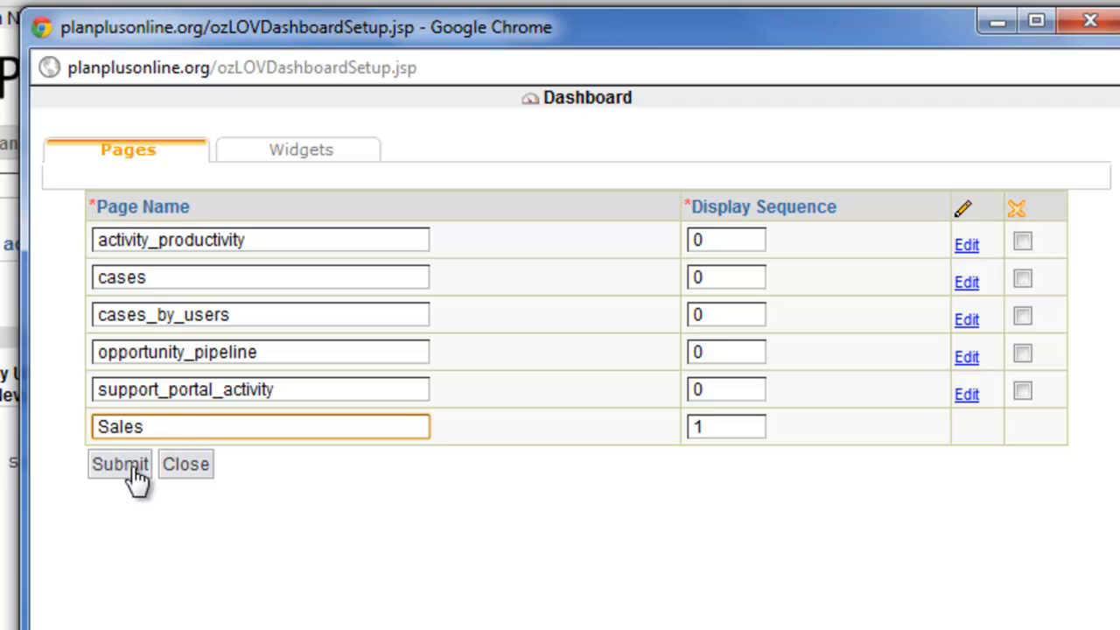
click(118, 464)
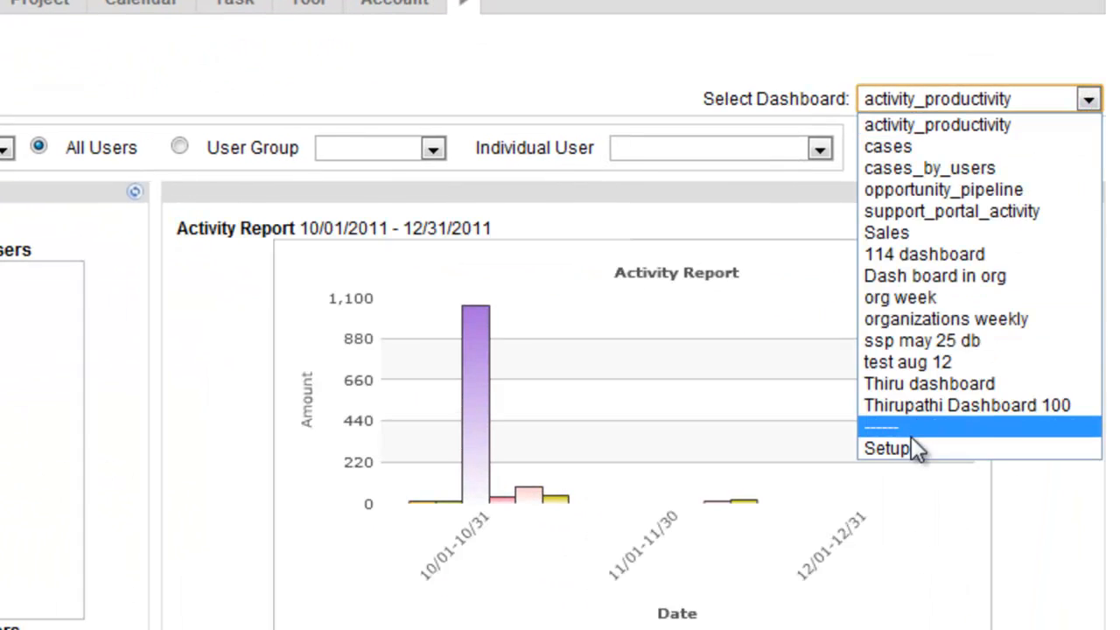
Step: Give Sales the Opportunity Pipeline, Sales Stage and Sales Stage / User widgets and submit
click(882, 448)
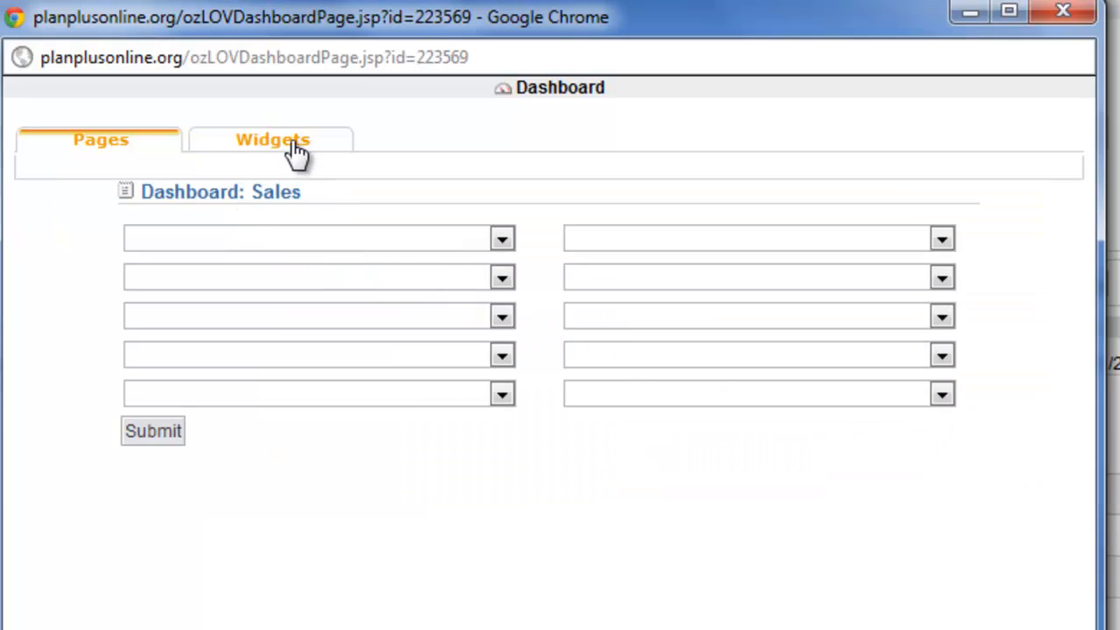
click(499, 237)
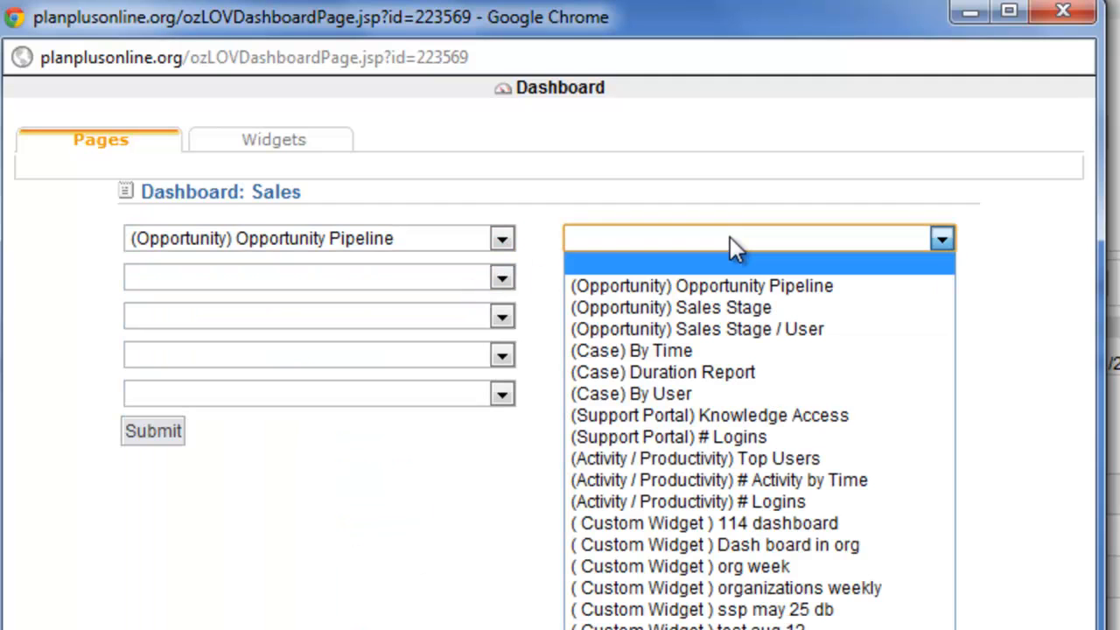
click(660, 307)
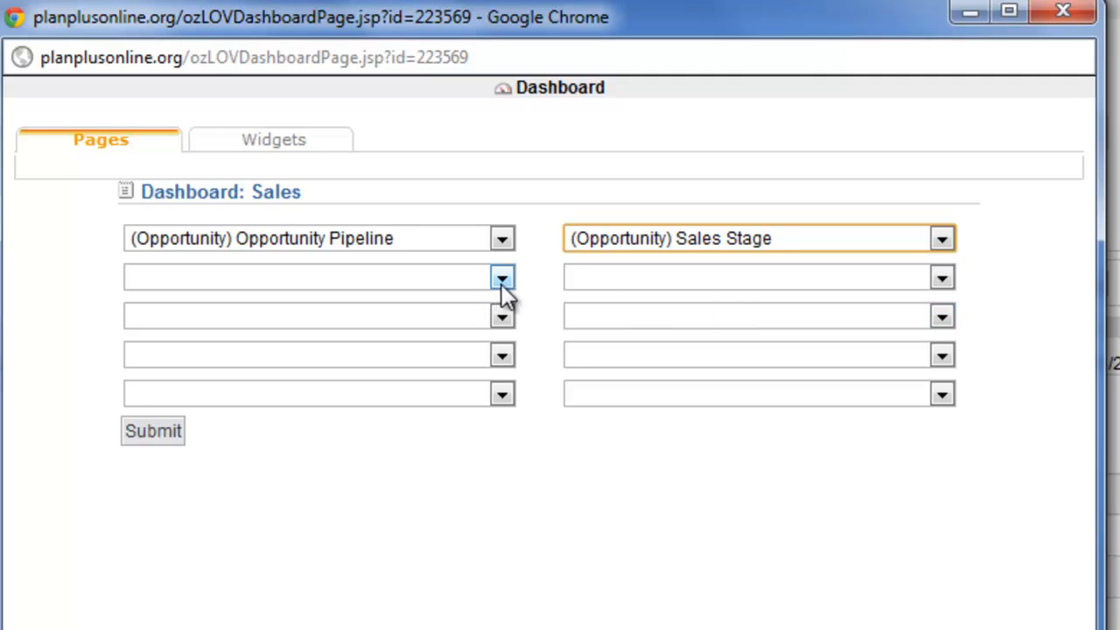
click(501, 278)
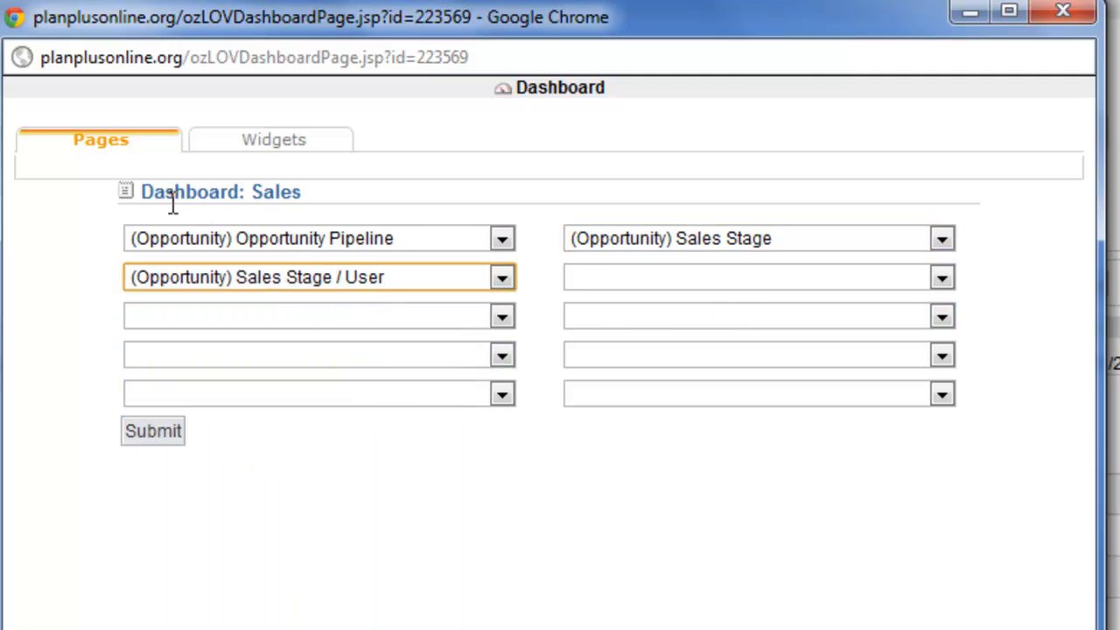
click(153, 431)
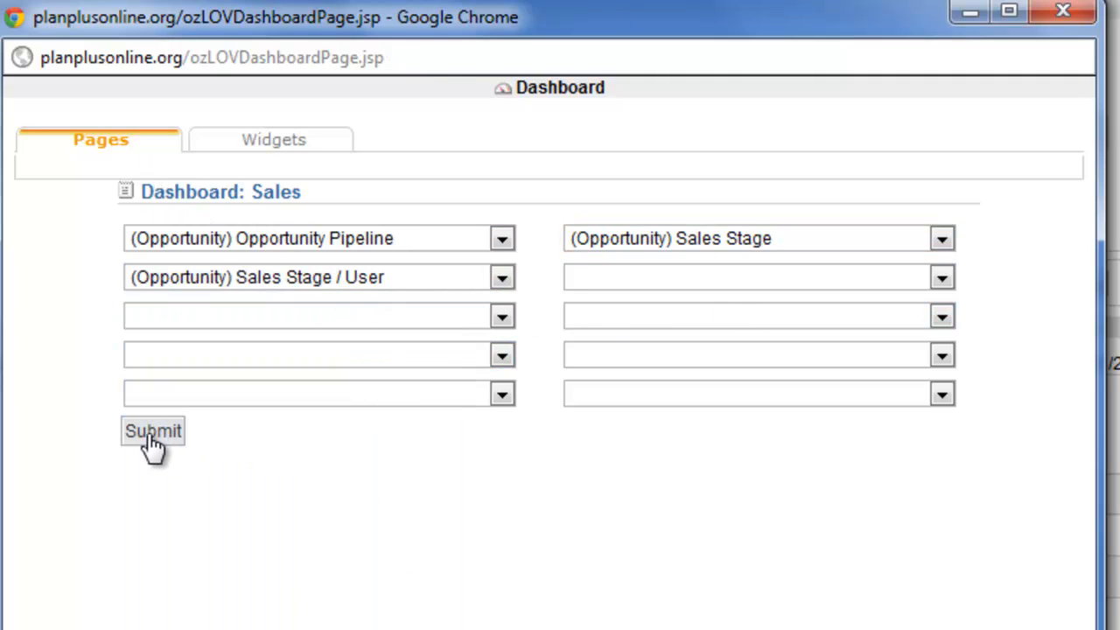
click(151, 431)
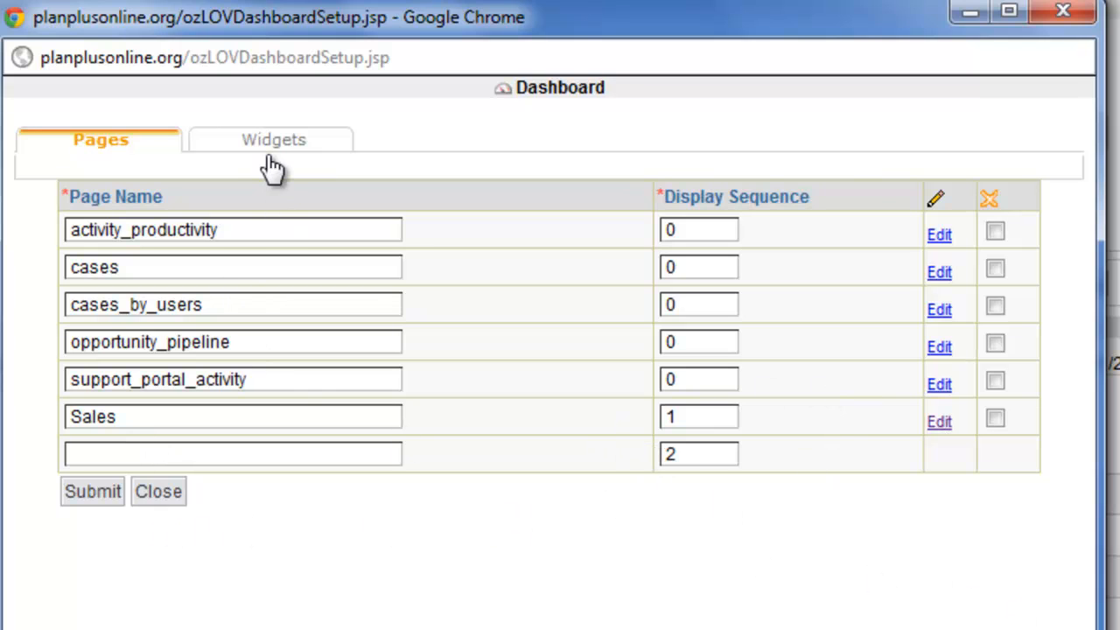
Step: Review the predefined and custom widget lists on the Widgets page
click(272, 139)
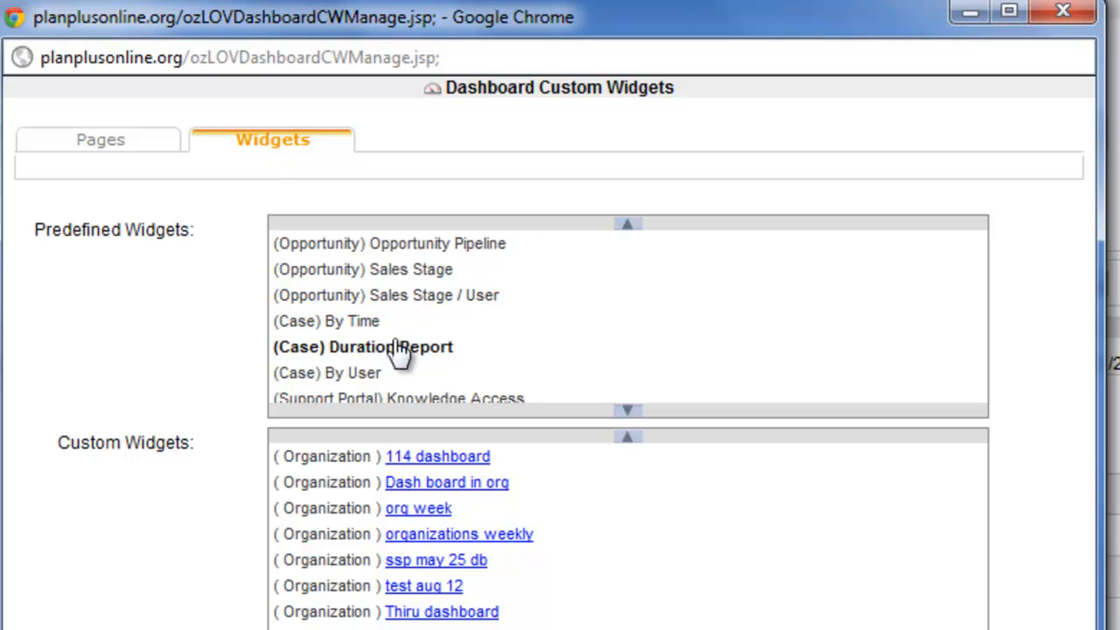
mouse_move(408, 354)
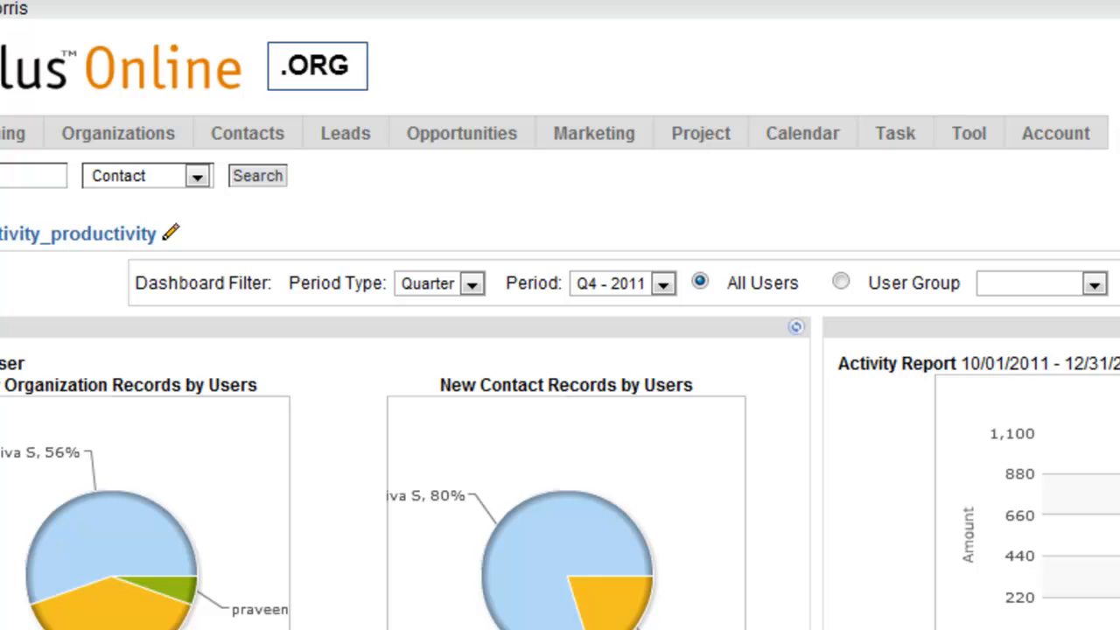
Step: Open the Sales dashboard to see its Opportunity Pipeline and Sales Stage charts
click(461, 133)
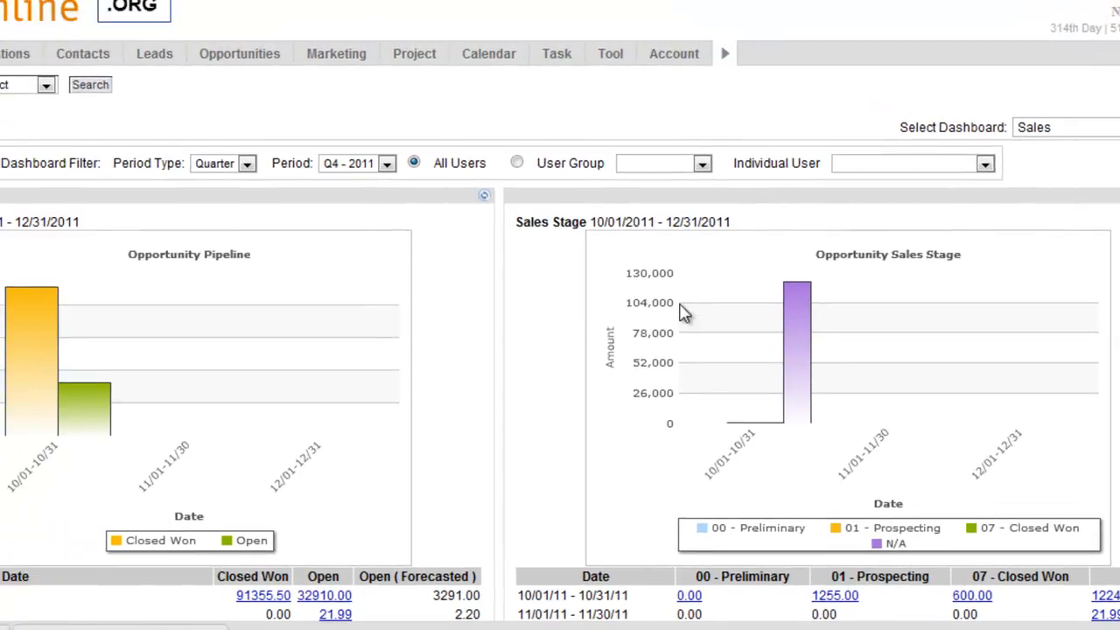
scroll(down, 3)
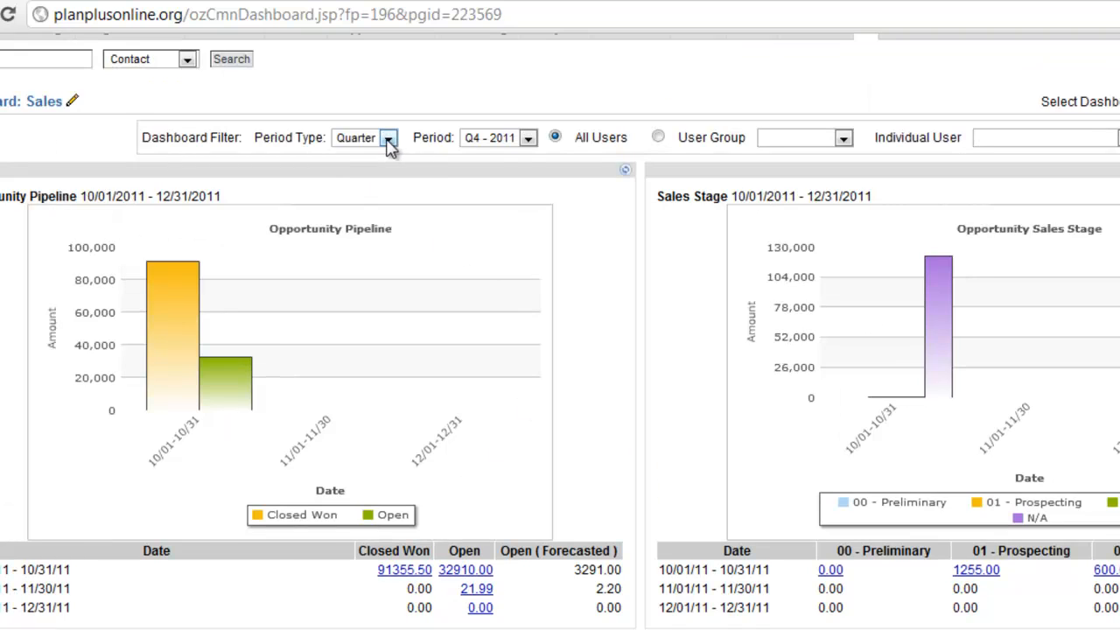
mouse_move(494, 157)
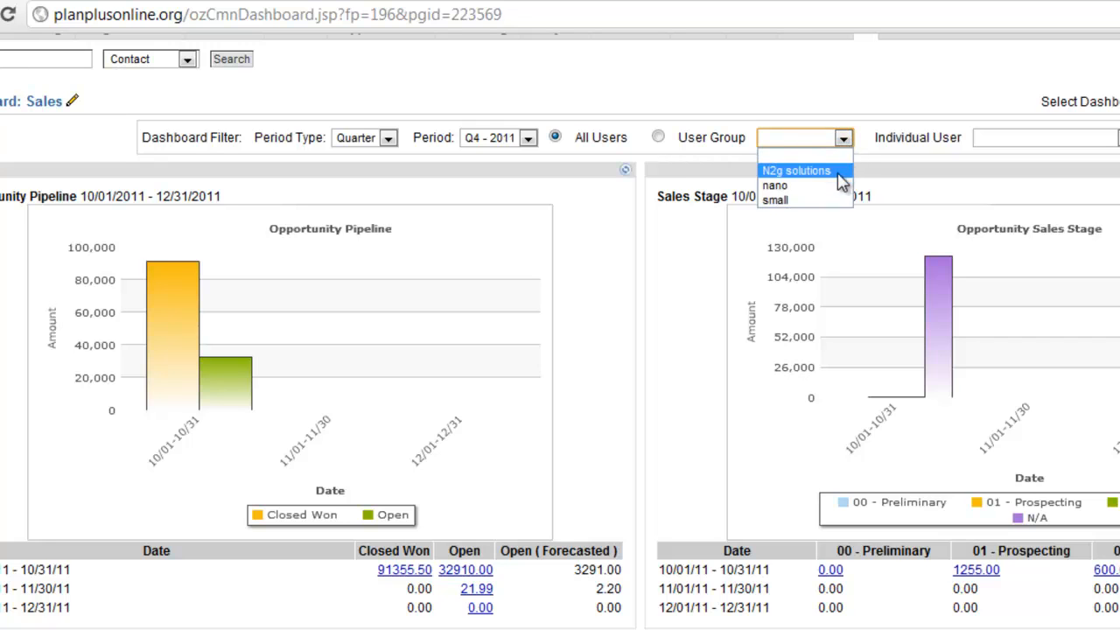
click(1044, 138)
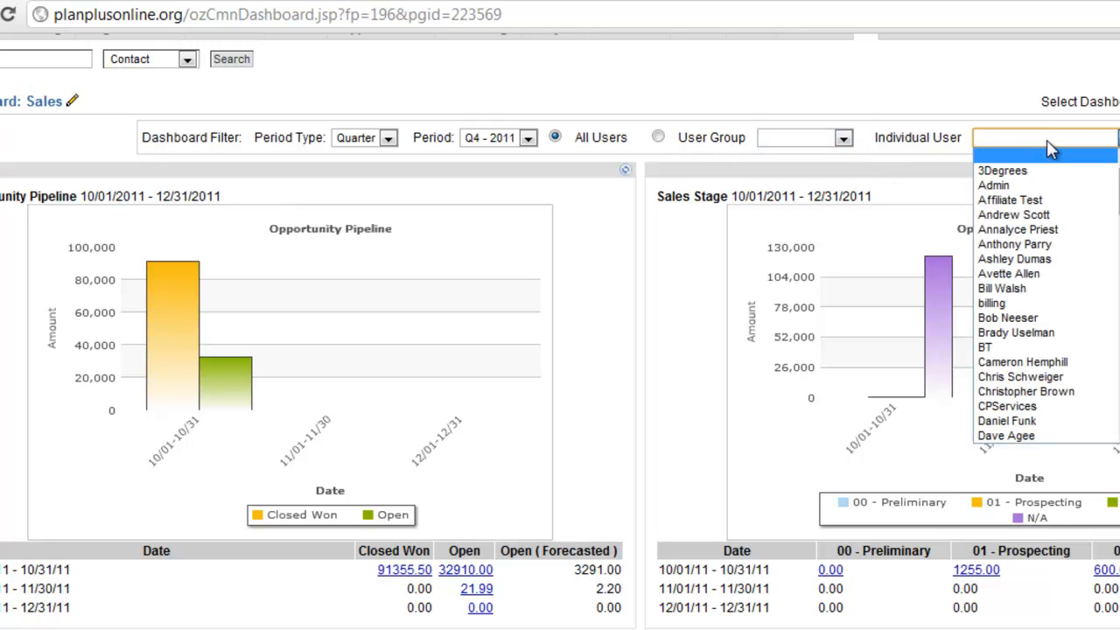
click(956, 145)
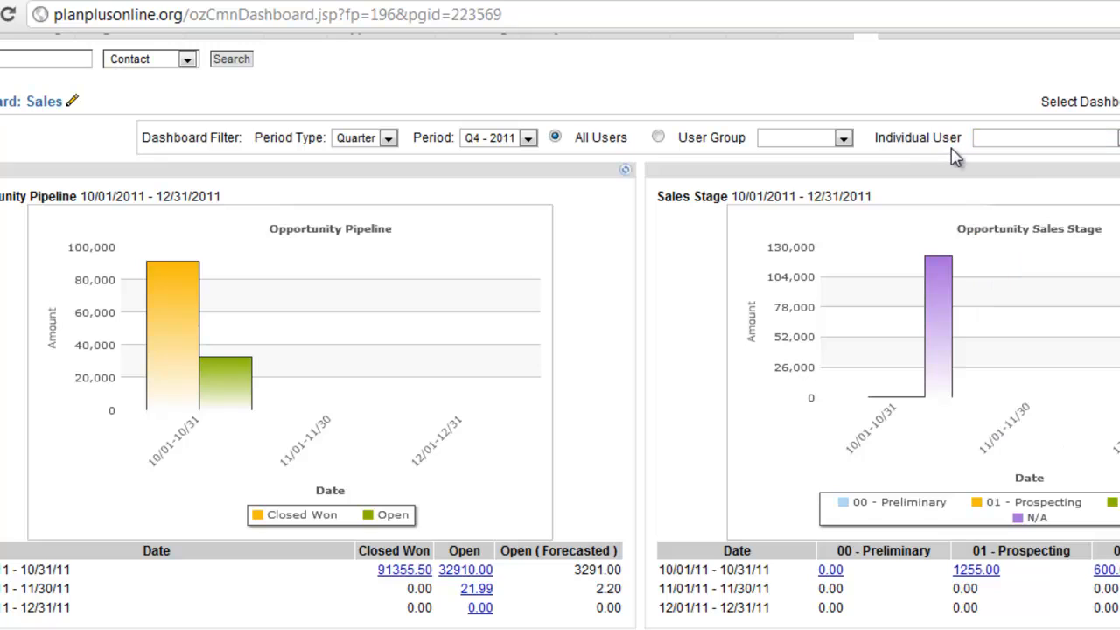
mouse_move(487, 568)
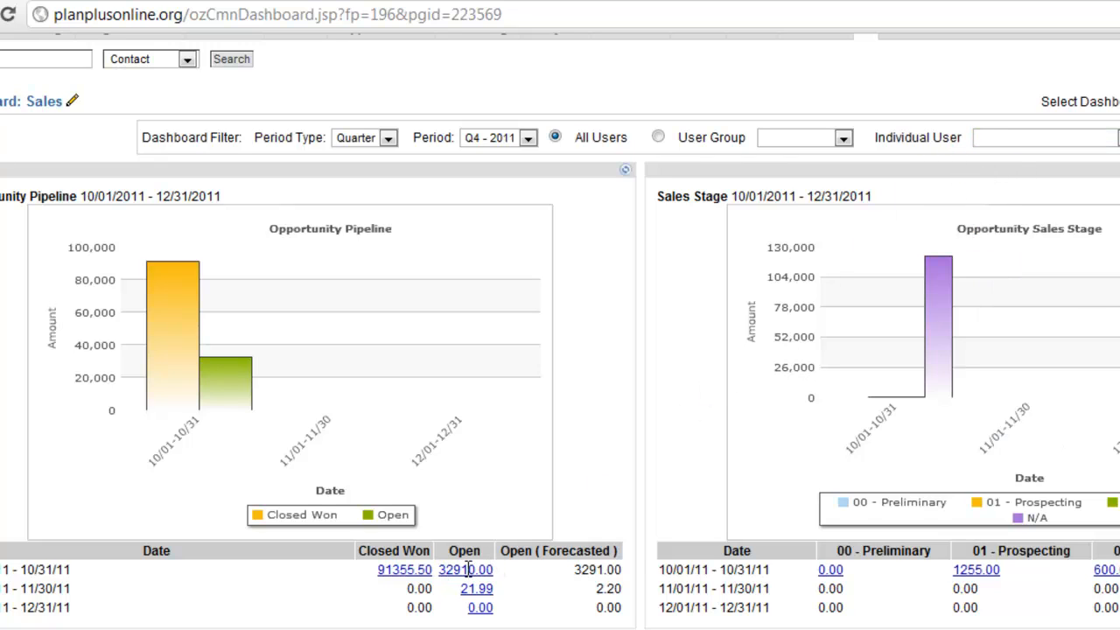
Step: Drill into October opportunity amounts, reaching the Sales Stage / User chart for shiva and Phil
scroll(down, 3)
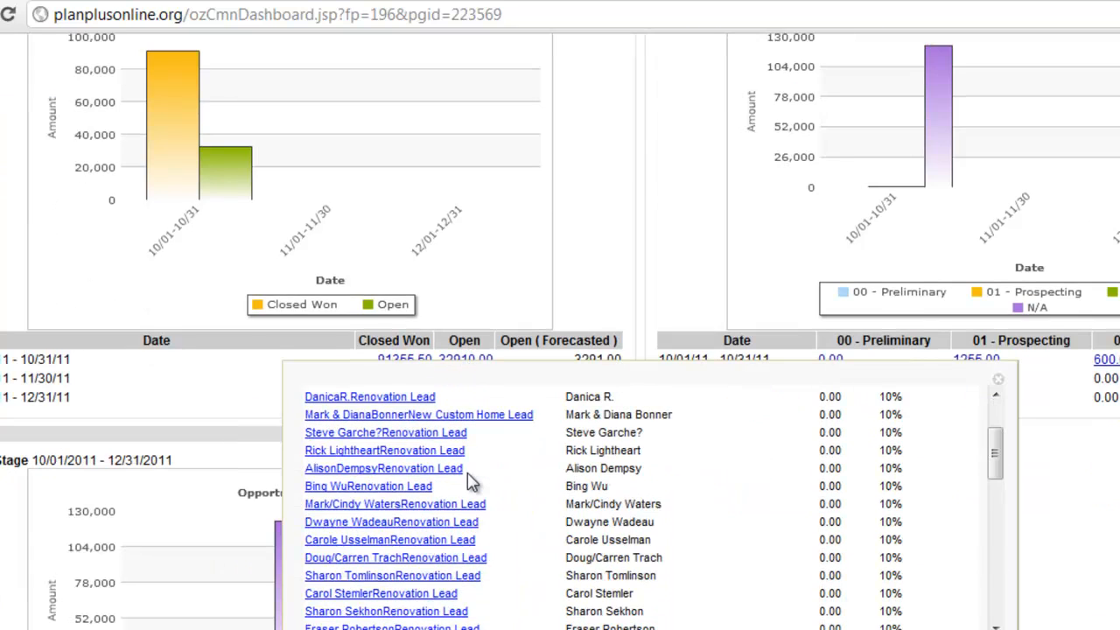
mouse_move(406, 620)
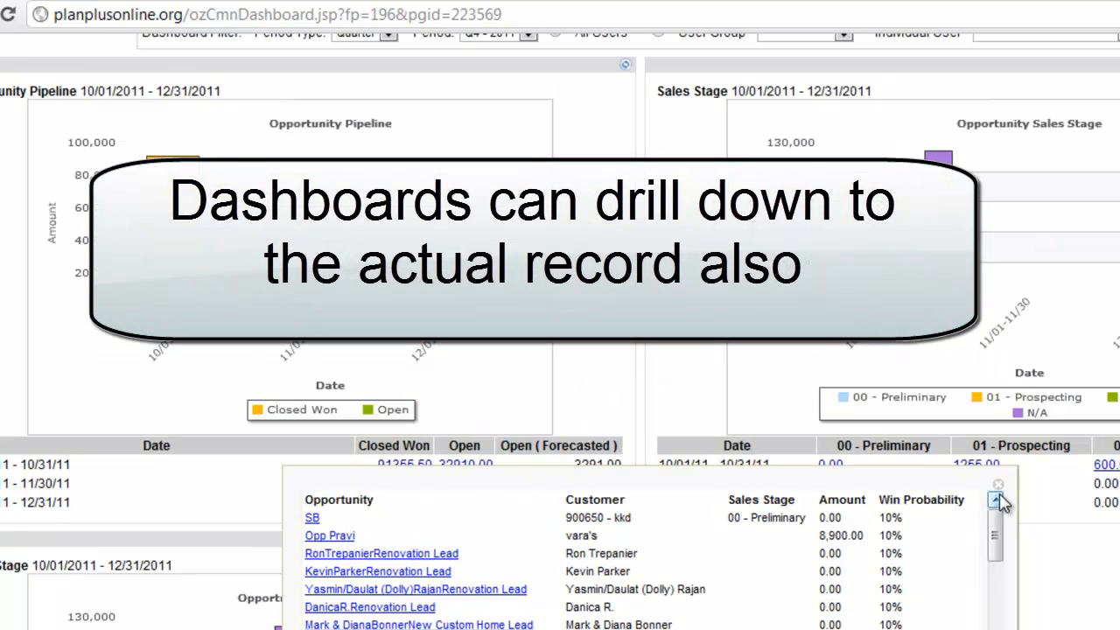
click(1000, 483)
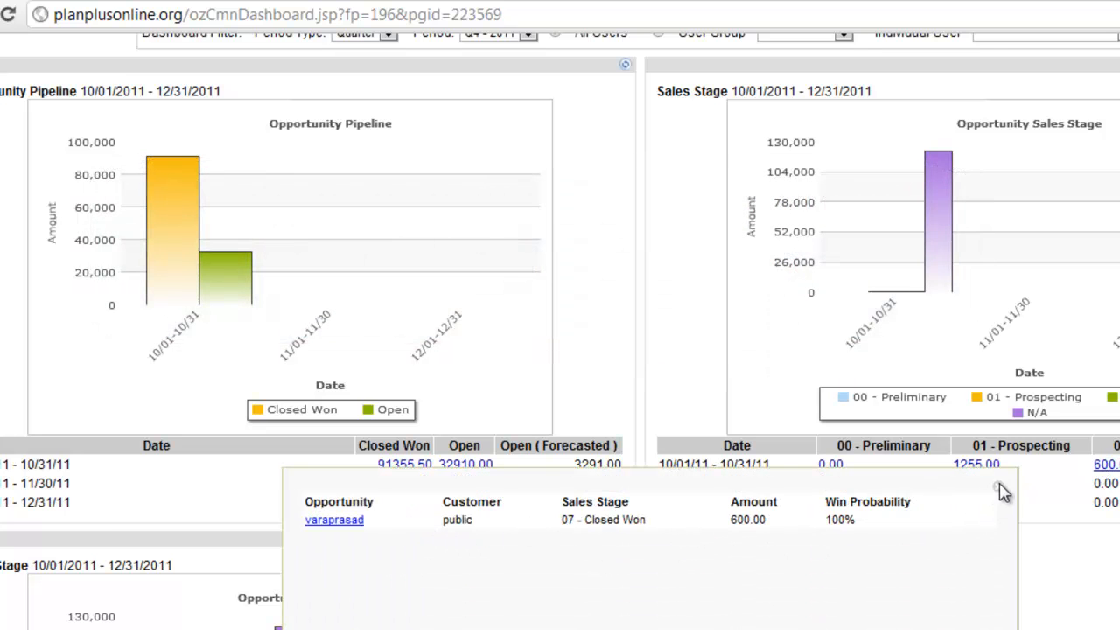
scroll(down, 3)
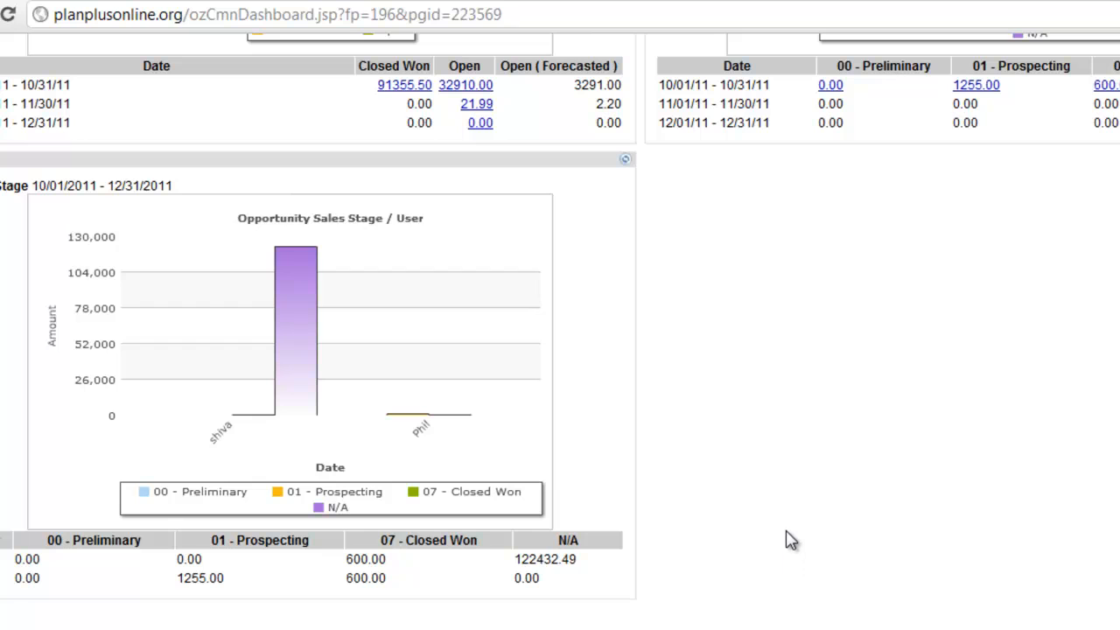
mouse_move(761, 577)
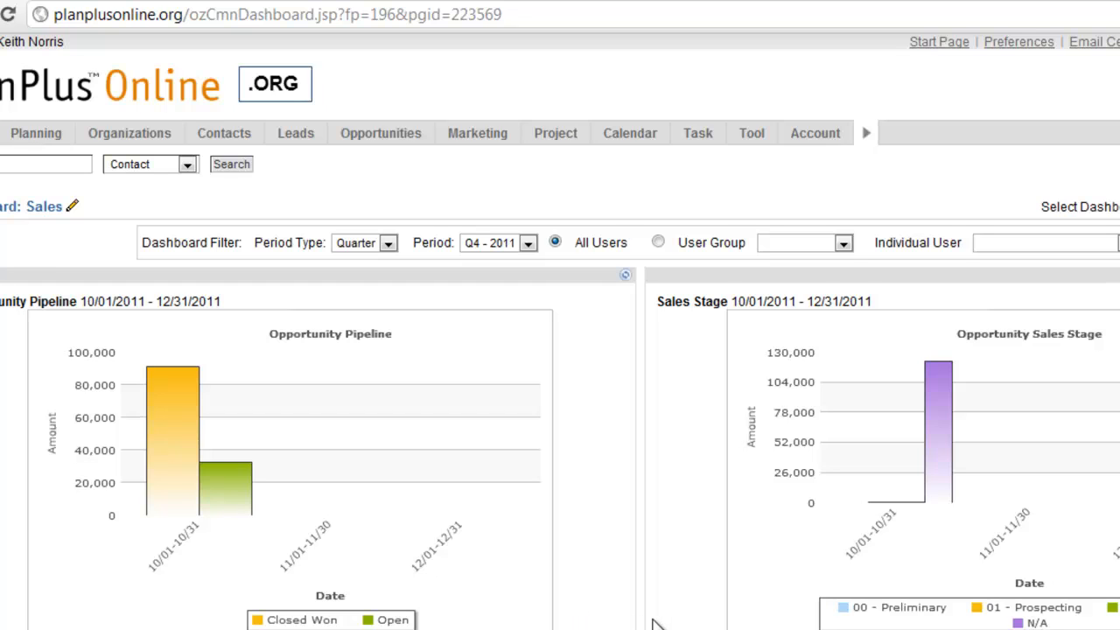
mouse_move(1046, 325)
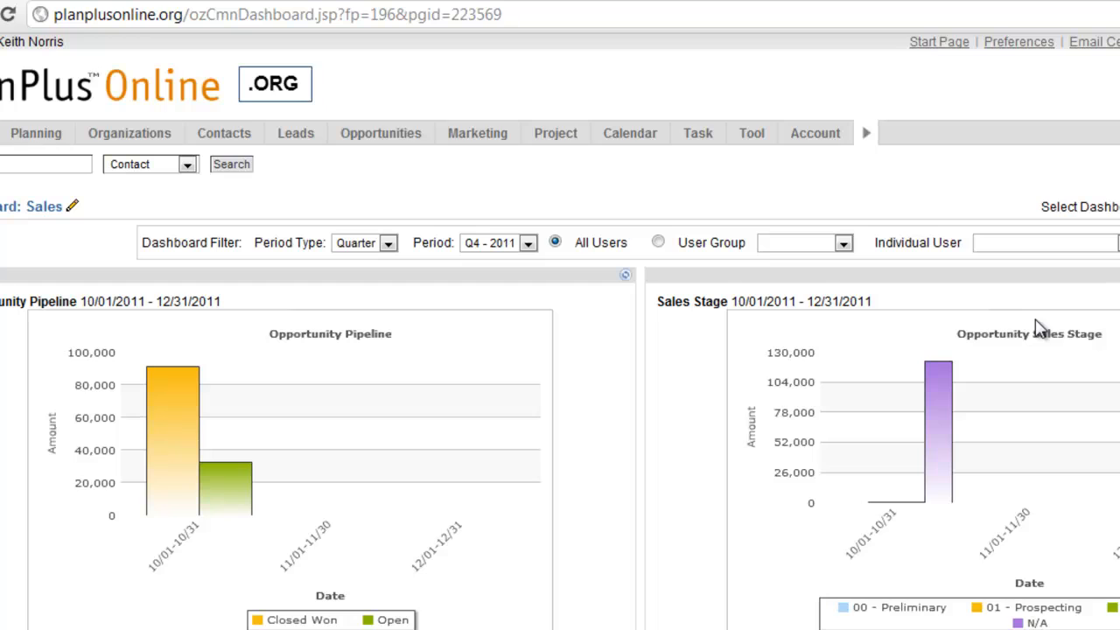
mouse_move(1039, 326)
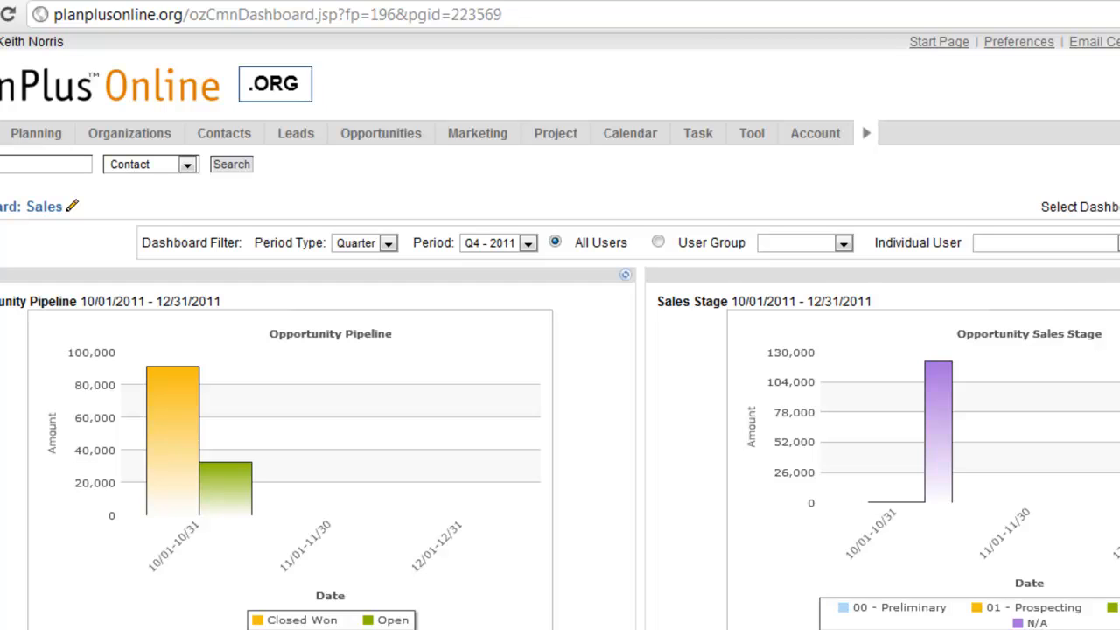